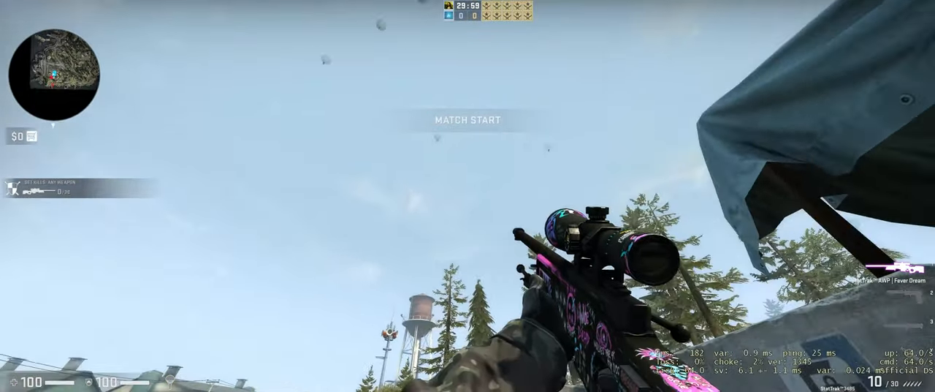
- Scope and fire the AWP at parachuting attackers, reaching 12 of 30 kills
left_click(468, 196)
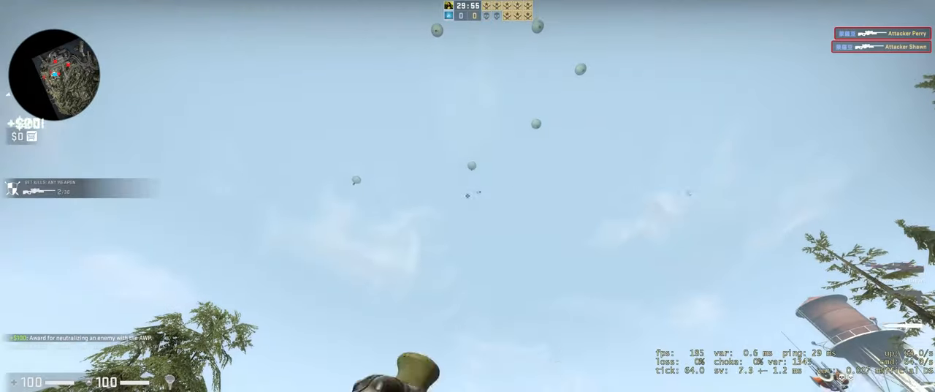
left_click(467, 195)
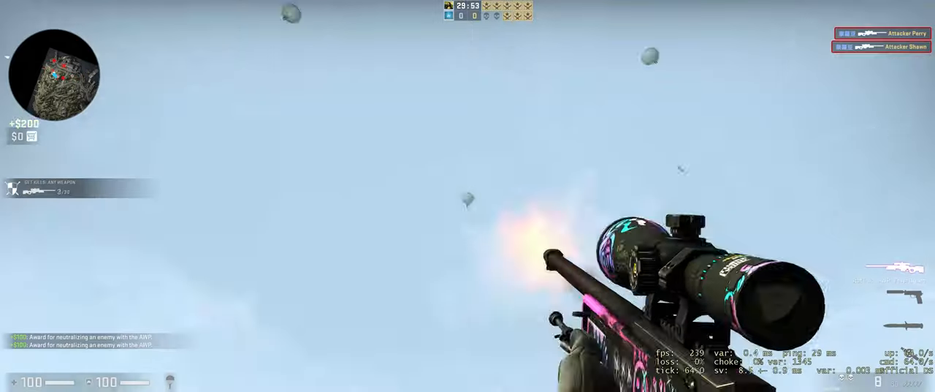
right_click(468, 196)
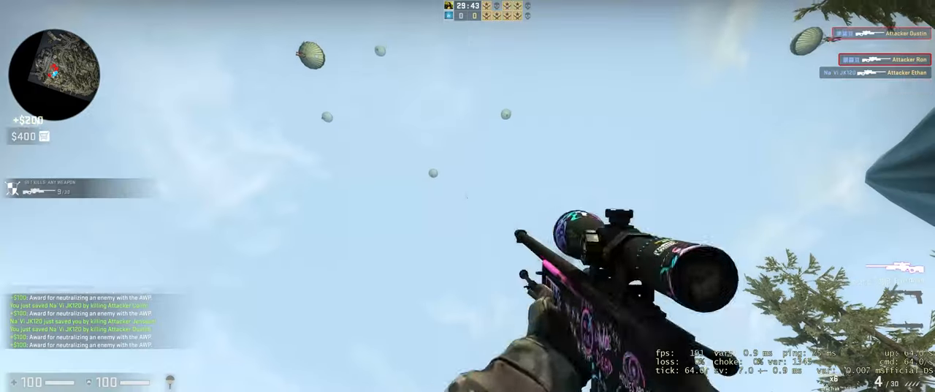
right_click(468, 196)
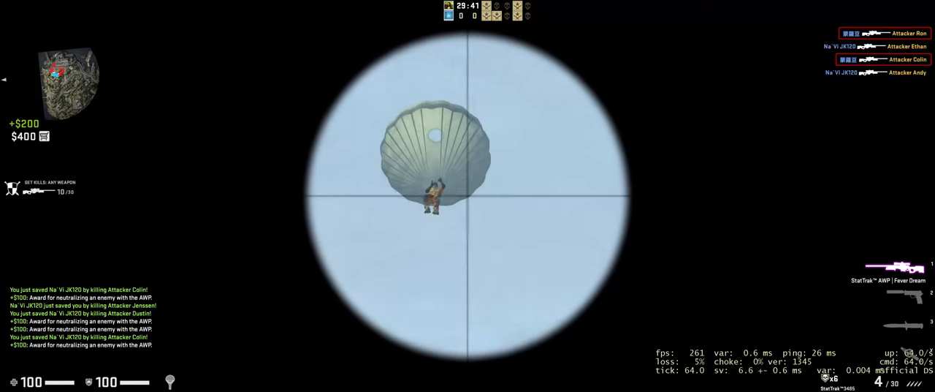
left_click(465, 196)
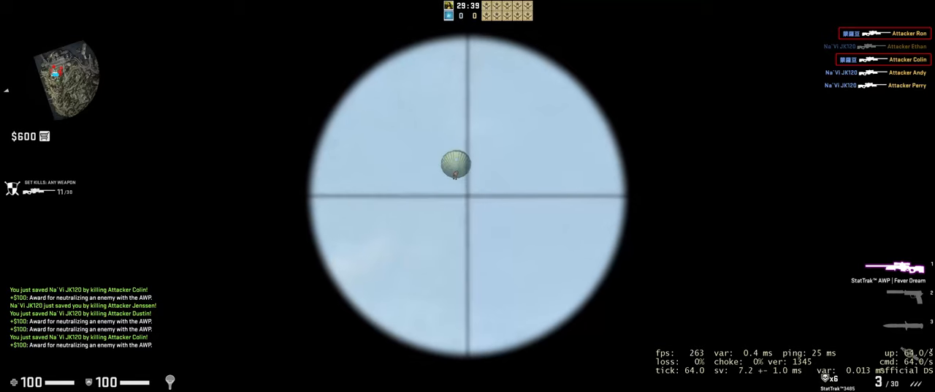
right_click(468, 195)
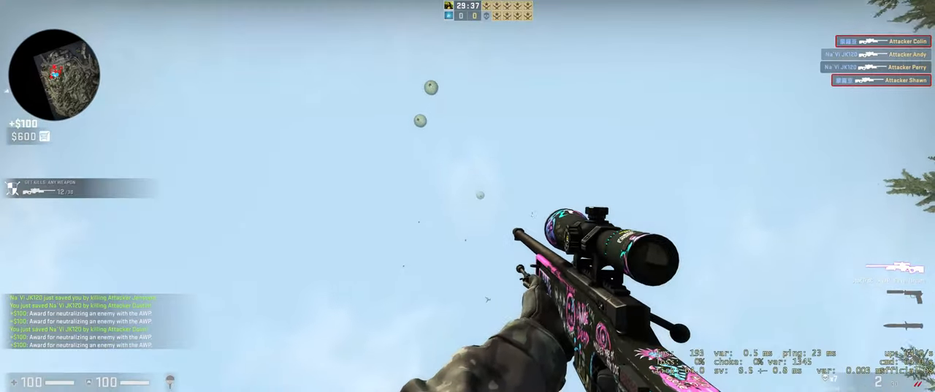
left_click(467, 195)
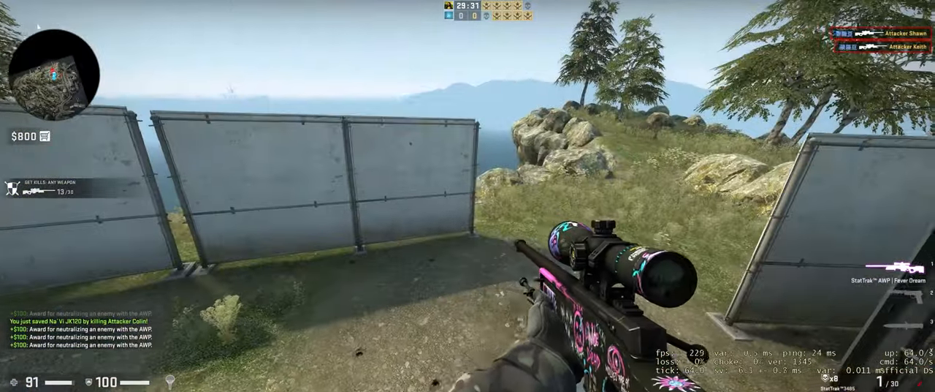
mouse_move(467, 196)
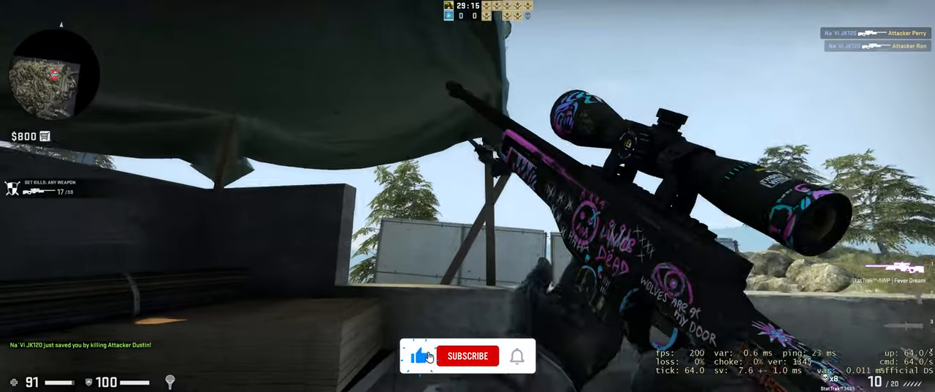
- Scope in with the AWP to pick off more attackers toward 17 kills
right_click(468, 195)
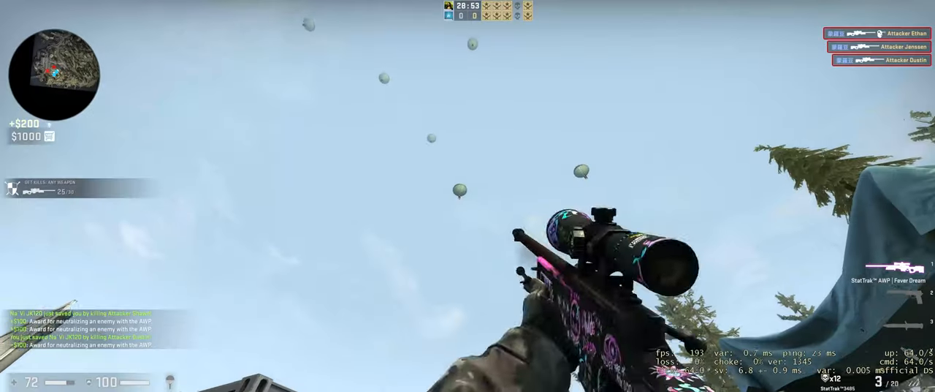
- Scope on the last parachuting attackers, then view the RANK progress on the scoreboard
right_click(468, 196)
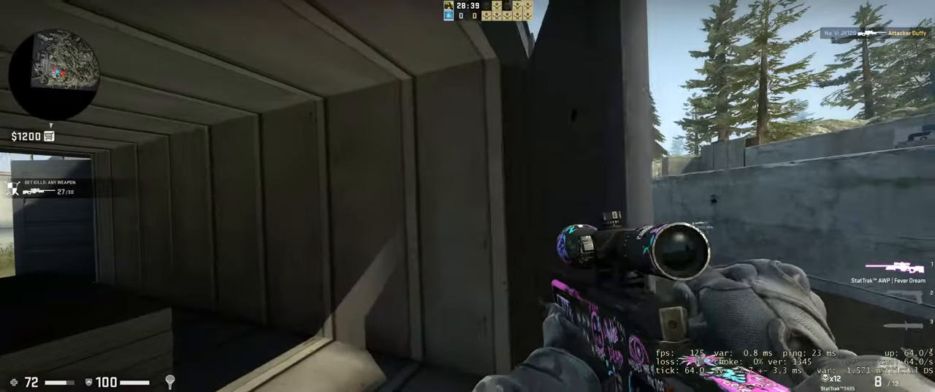
mouse_move(468, 197)
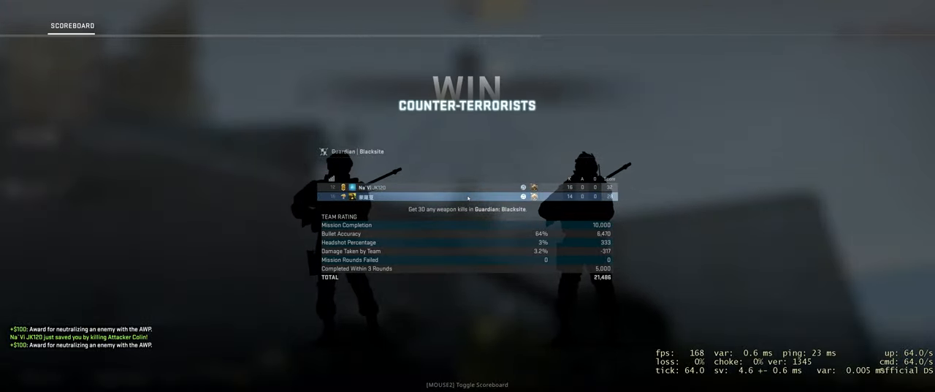
left_click(117, 25)
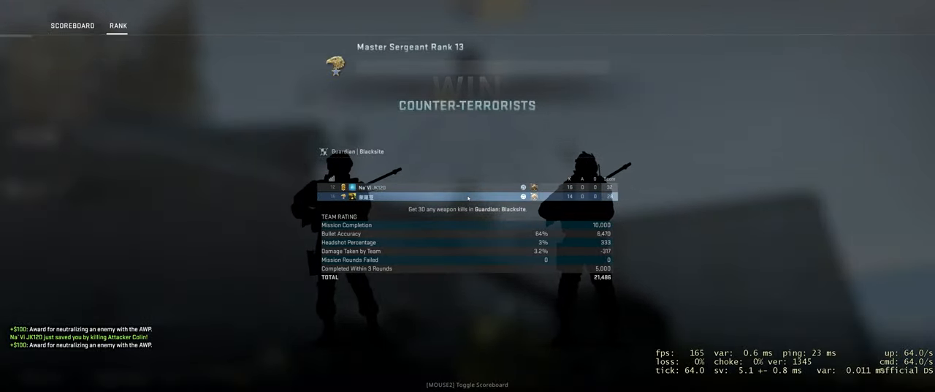